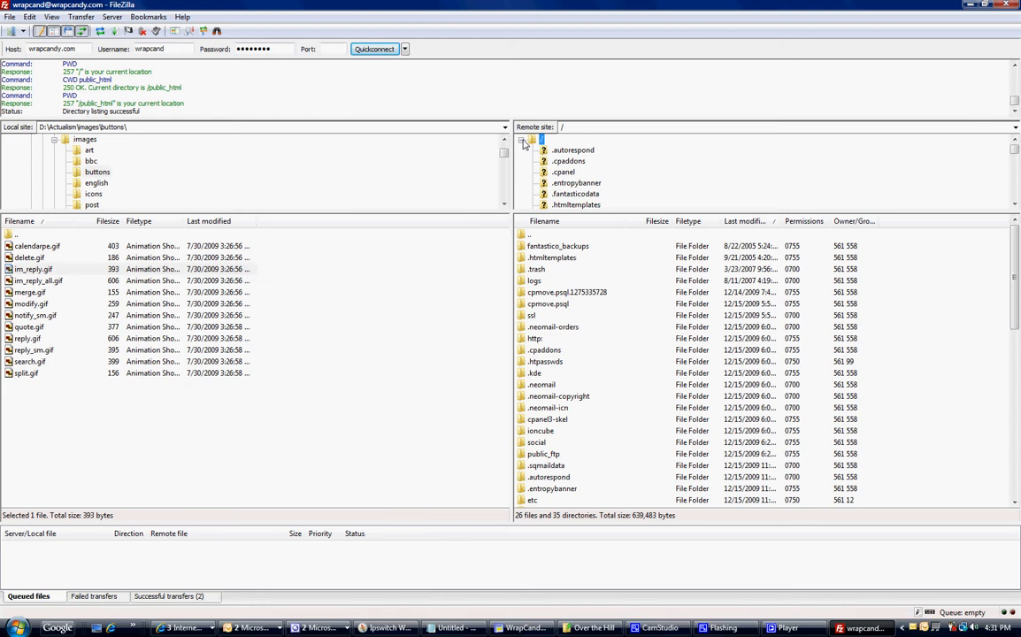
mouse_move(143, 149)
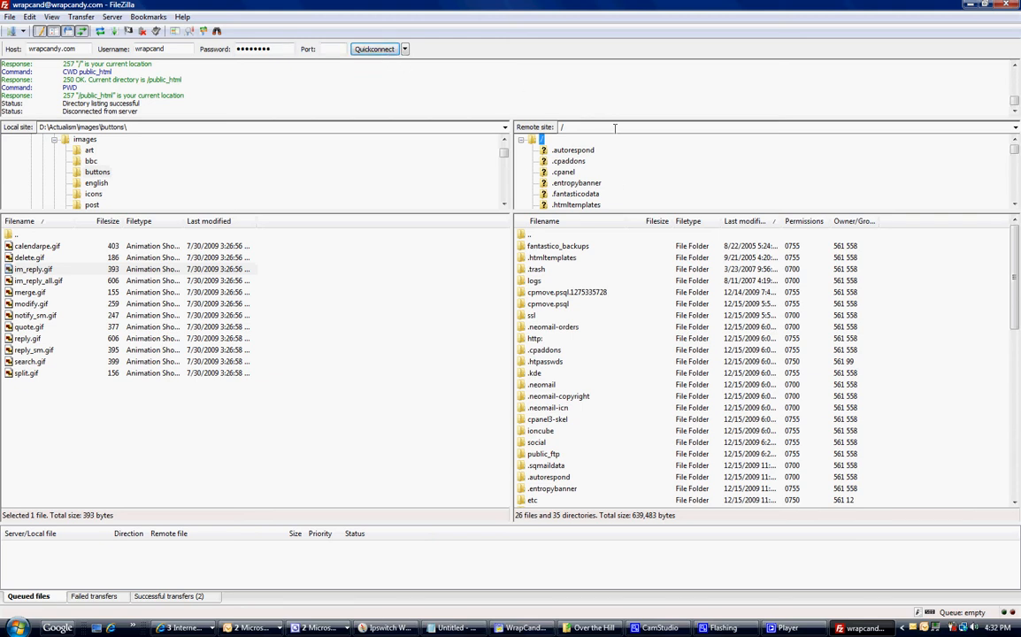
mouse_move(732, 127)
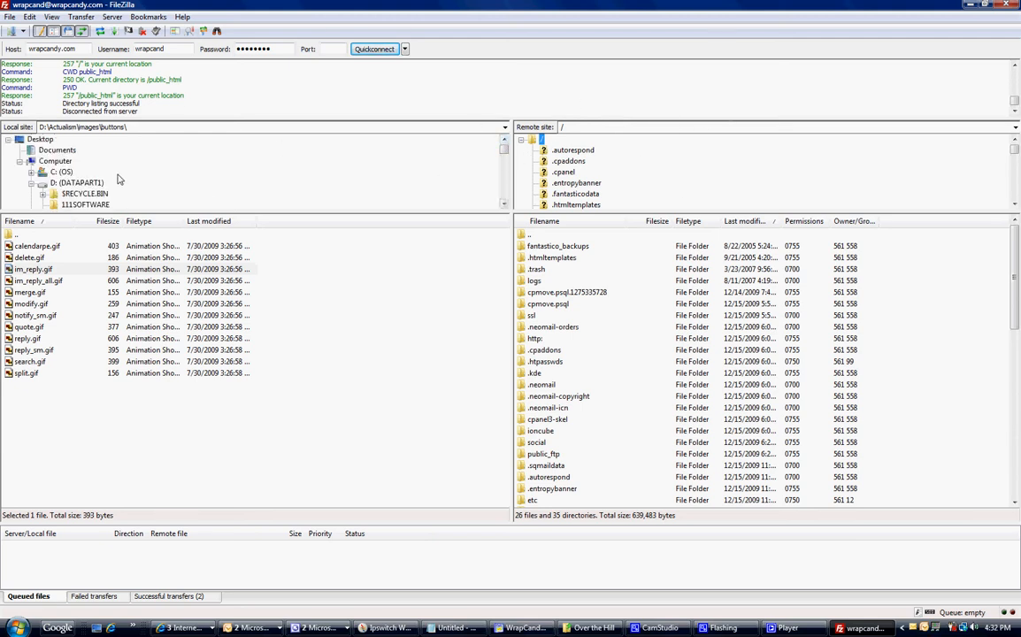
mouse_move(53, 173)
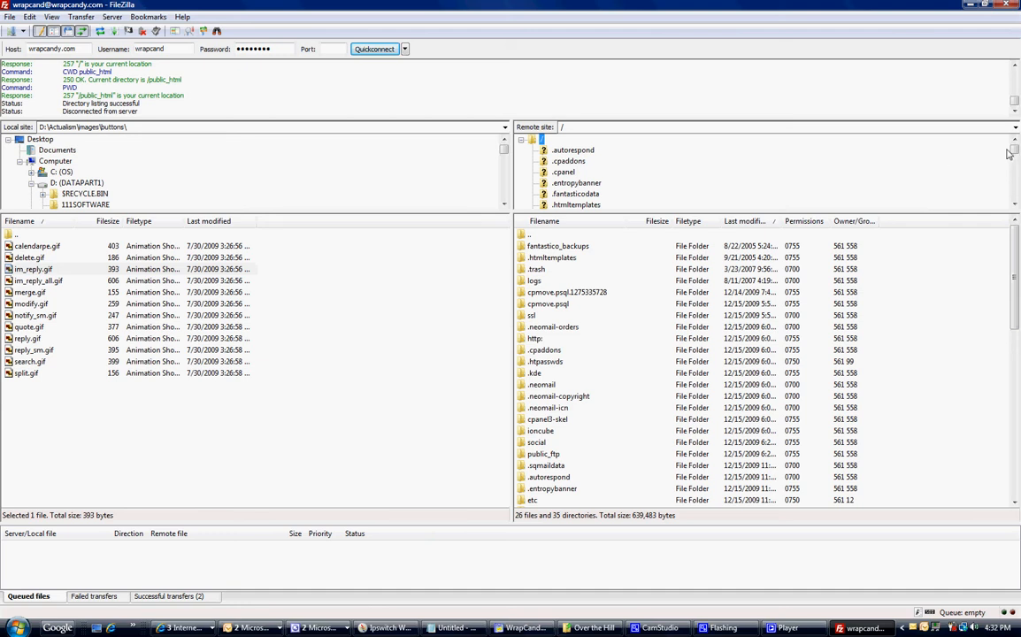
Show the remote public_html folder, listing site folders like wrapcandywrappers and membership2
scroll(down, 3)
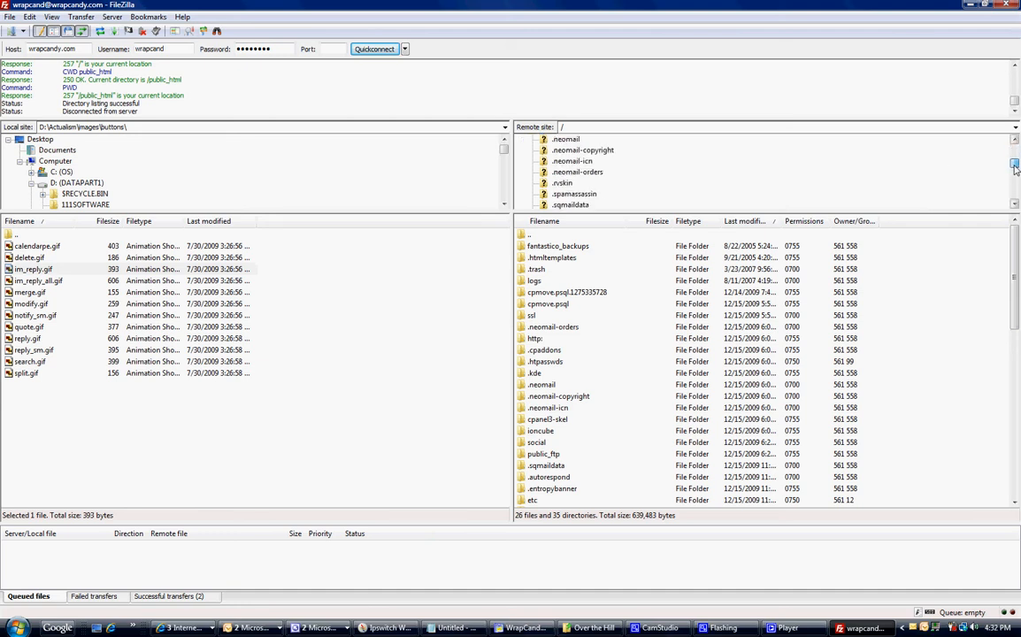
scroll(down, 3)
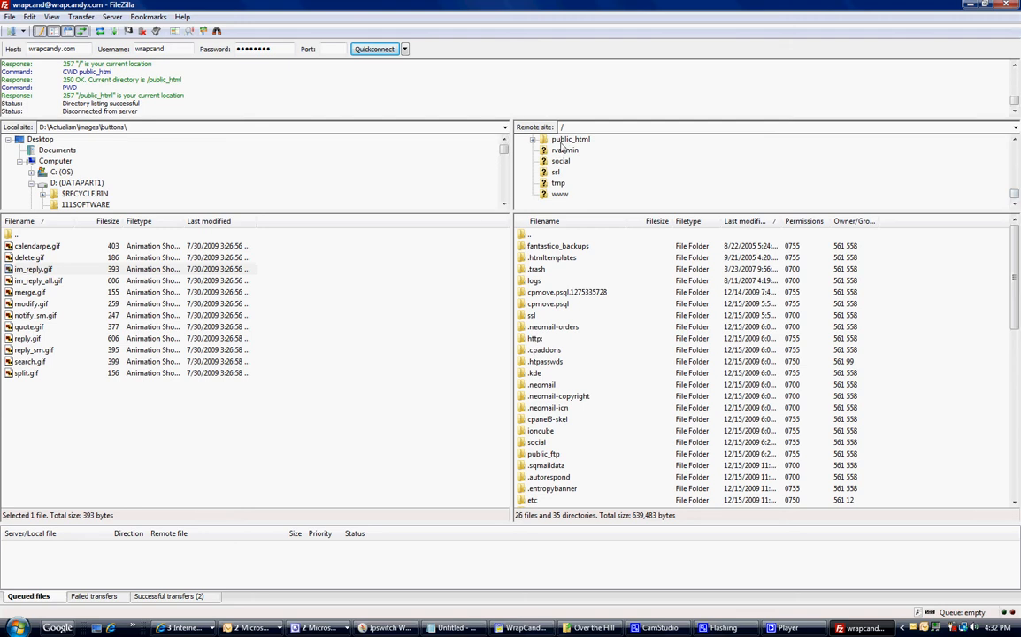
click(568, 139)
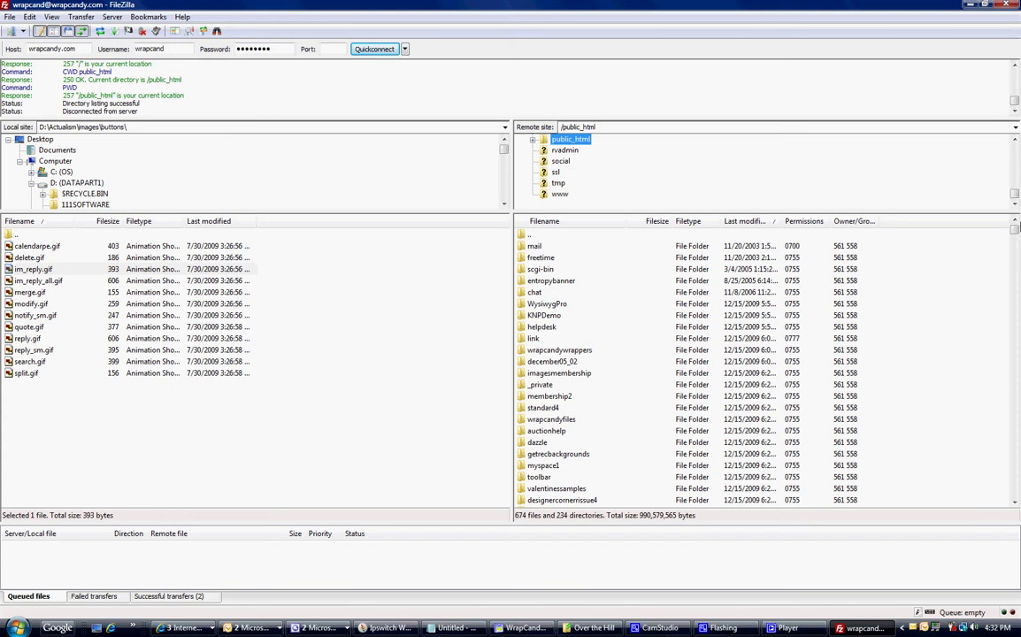
Sort the server's public_html listing alphabetically by filename
scroll(down, 3)
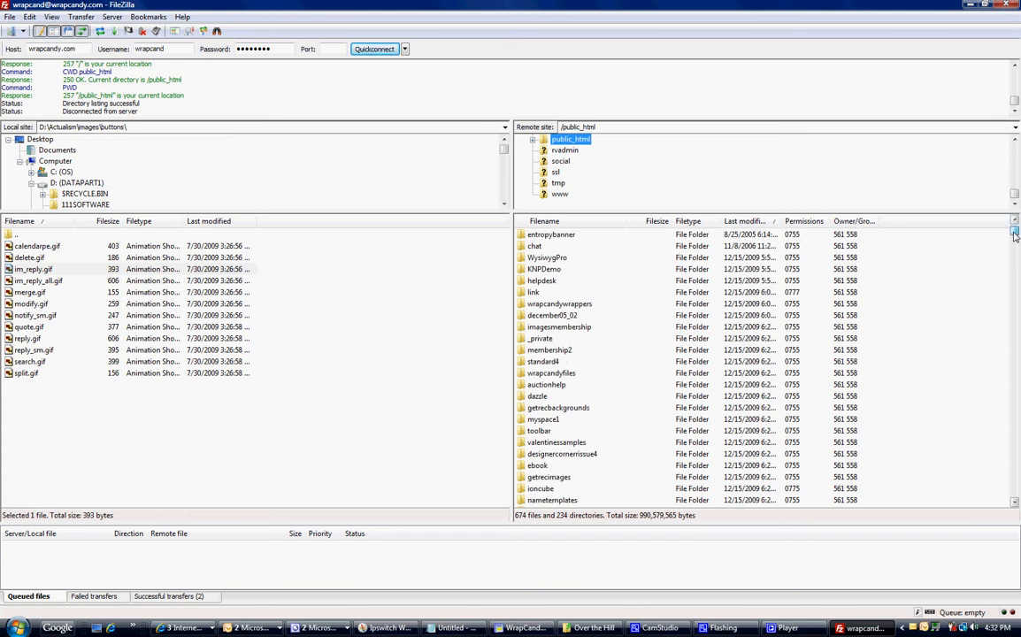
scroll(down, 3)
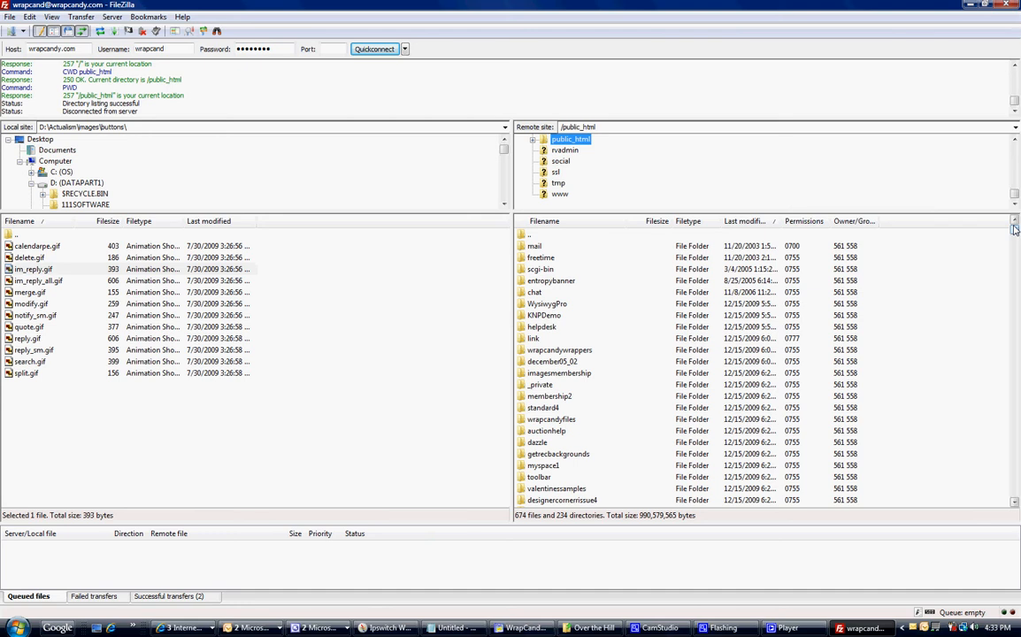
scroll(down, 3)
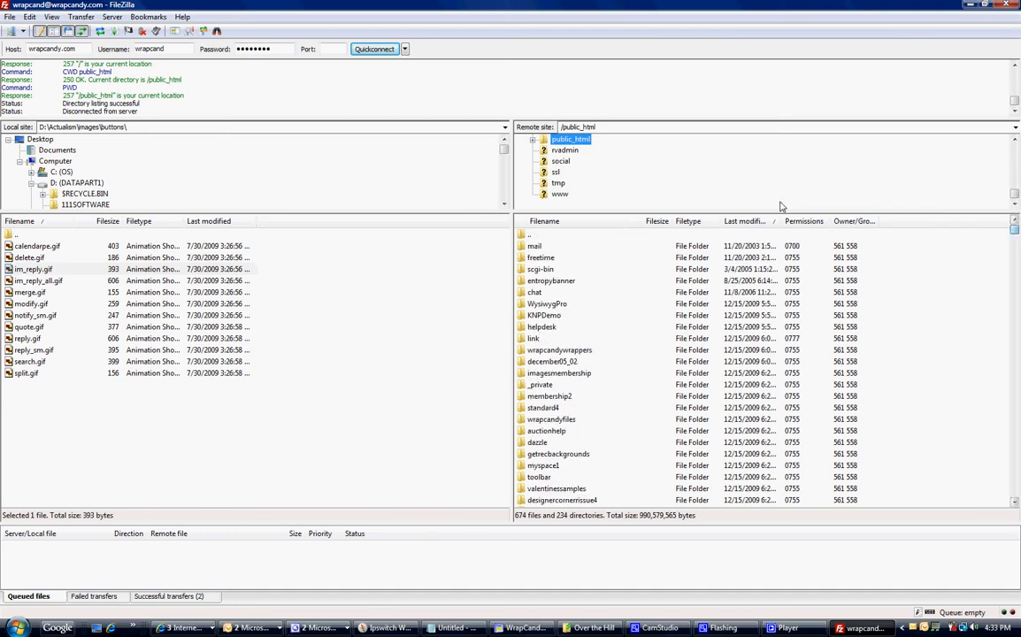
click(543, 222)
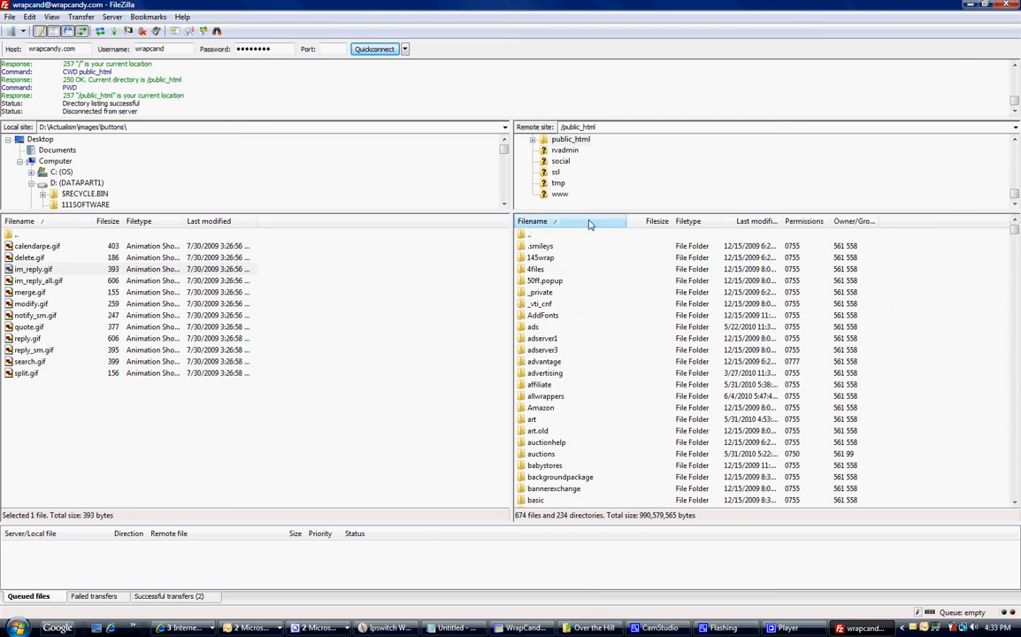
Open the too folder inside public_html on the server
scroll(down, 3)
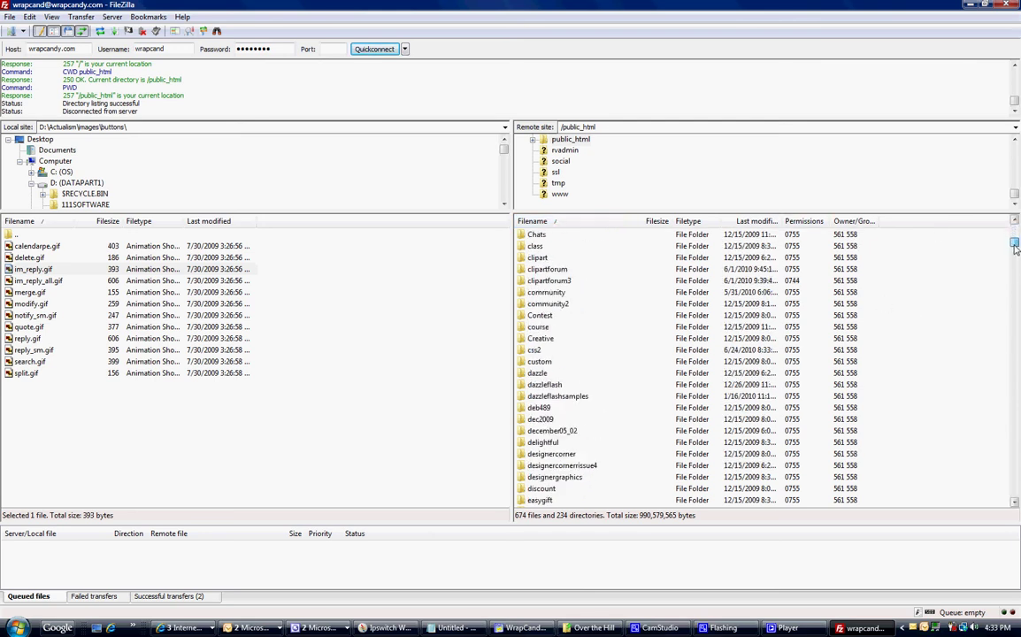
scroll(down, 3)
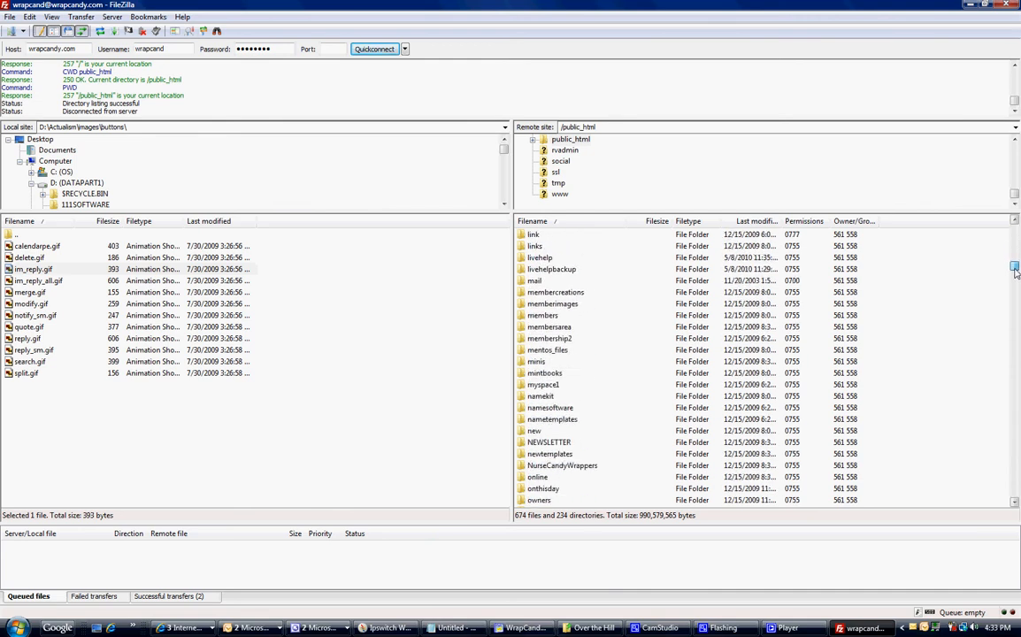
scroll(down, 3)
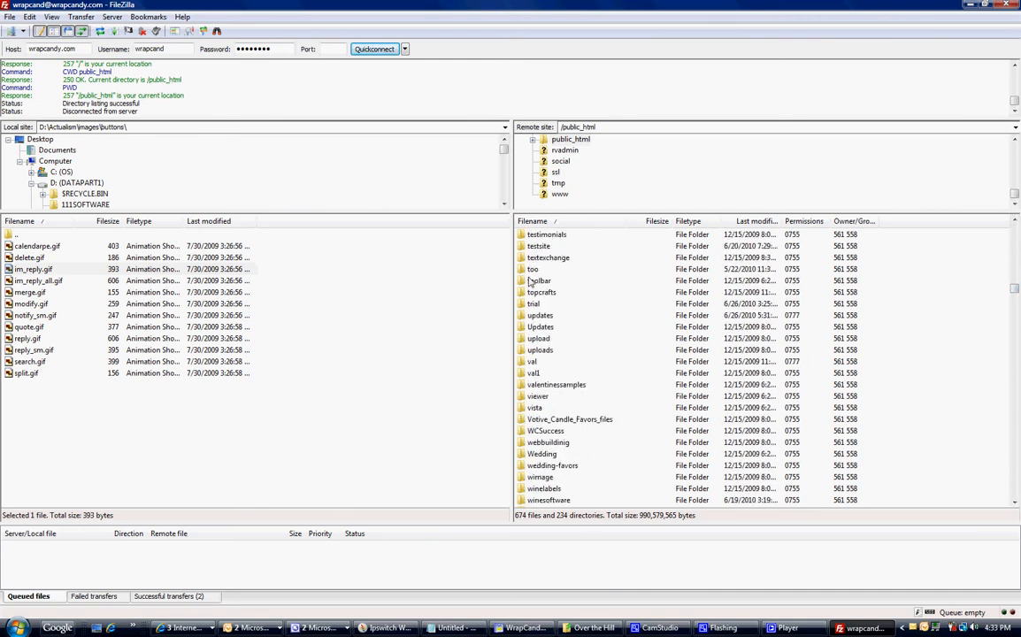
double_click(533, 269)
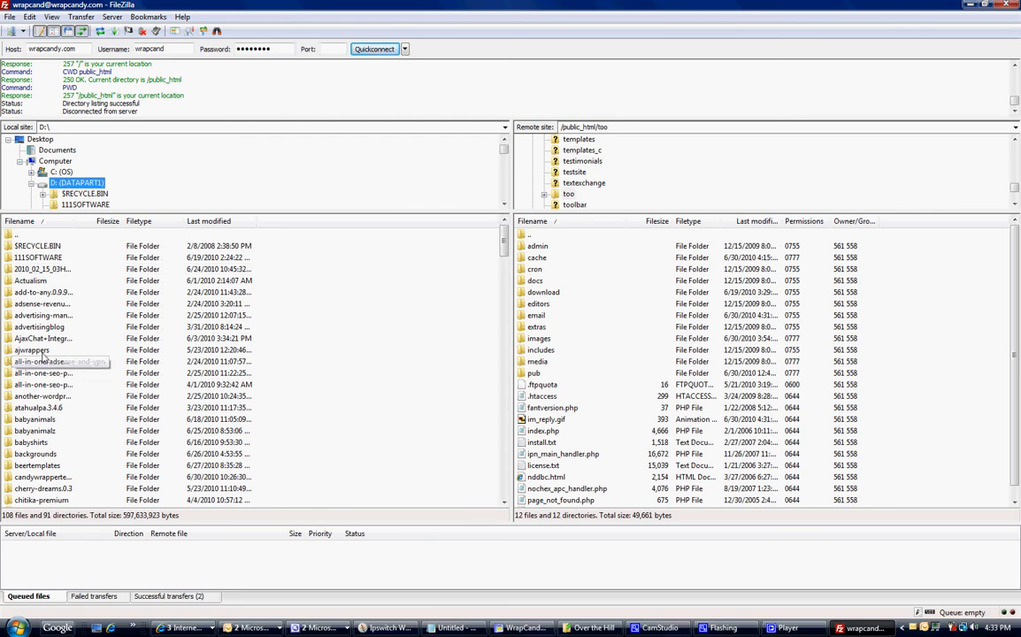
mouse_move(536, 292)
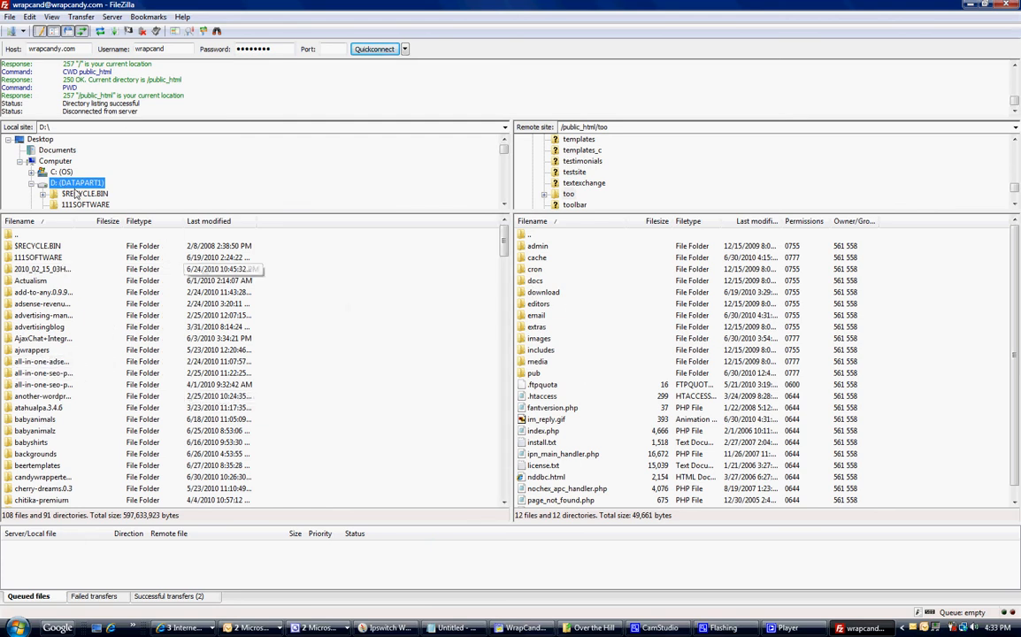
Scroll the local D: drive root down to its files, such as cg-setup.exe
scroll(down, 3)
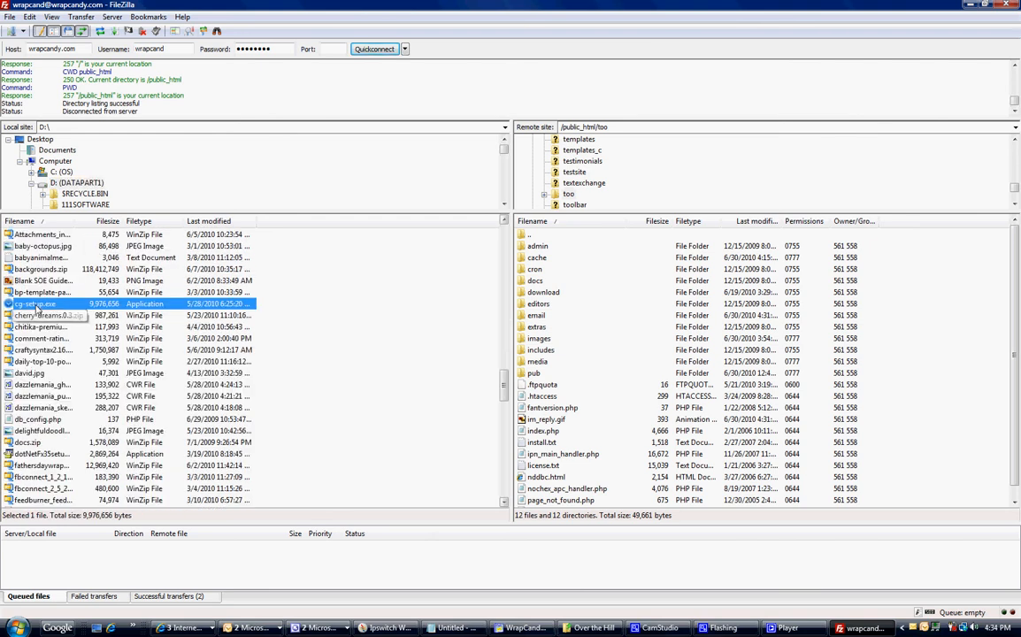
Upload bp-template-pack.1.0.2.zip from D: into /public_html/too
click(45, 292)
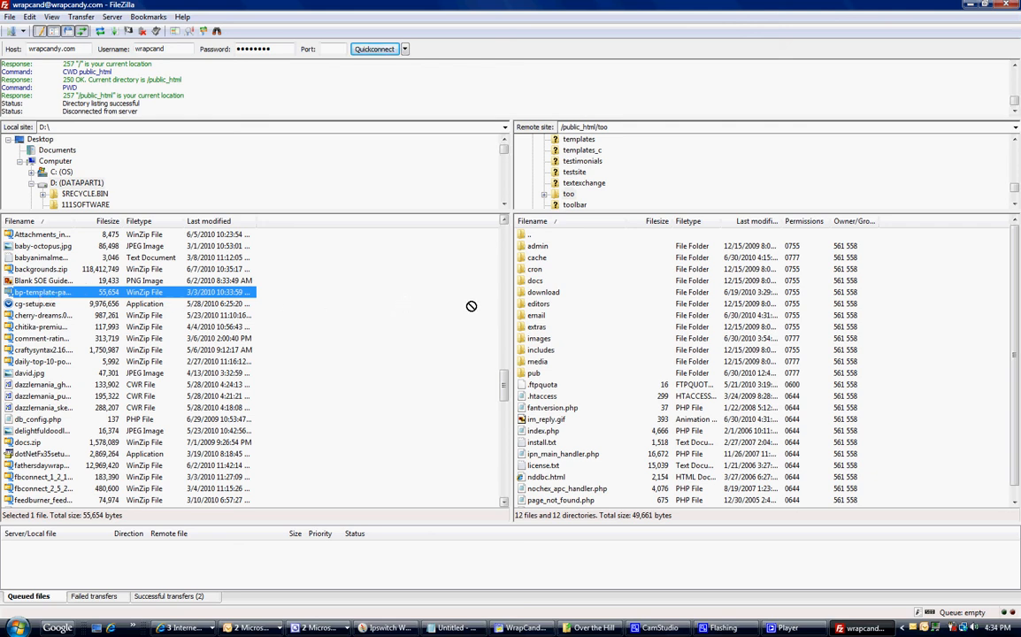
click(535, 269)
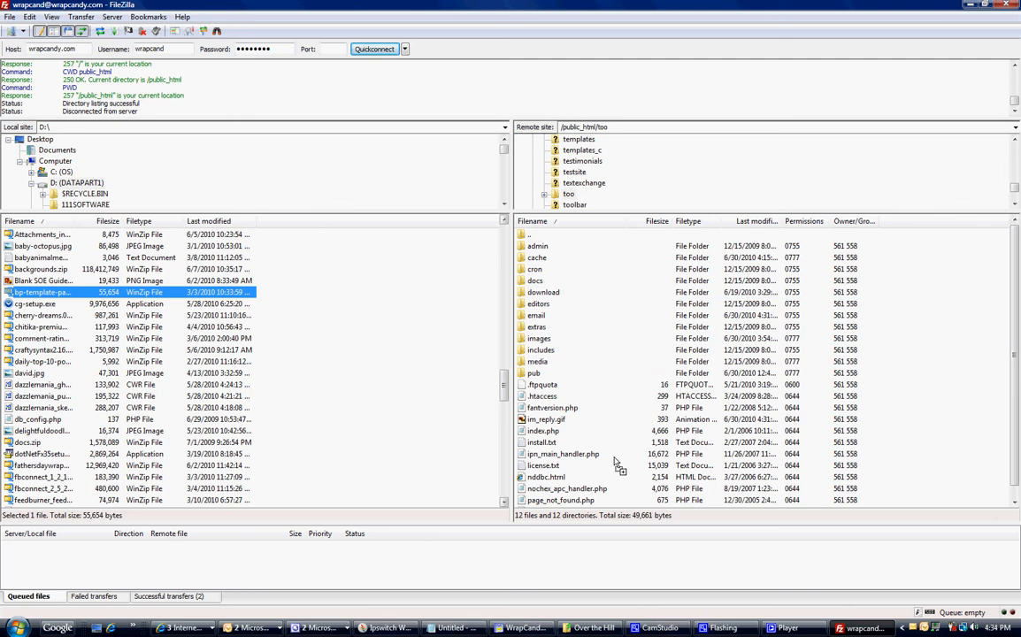
mouse_move(579, 443)
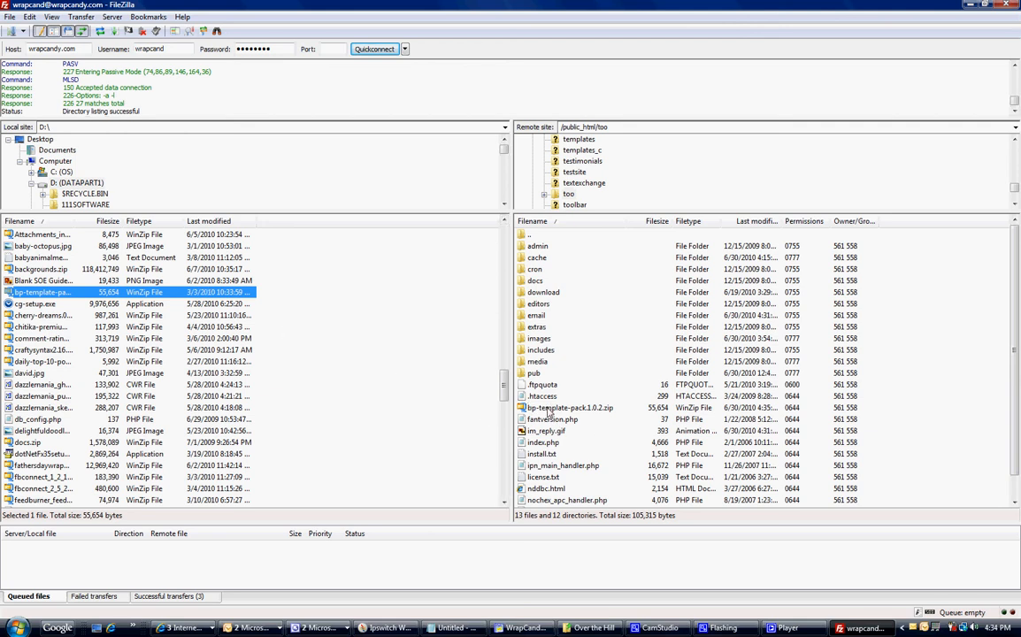
Delete the uploaded bp-template-pack.1.0.2.zip from /public_html/too and confirm
right_click(566, 408)
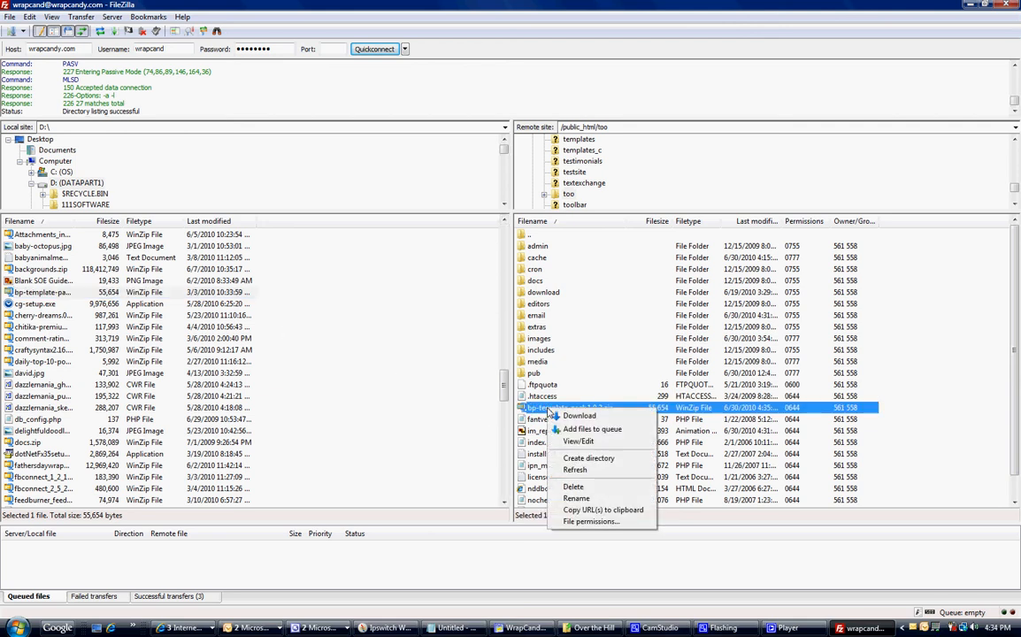
mouse_move(575, 487)
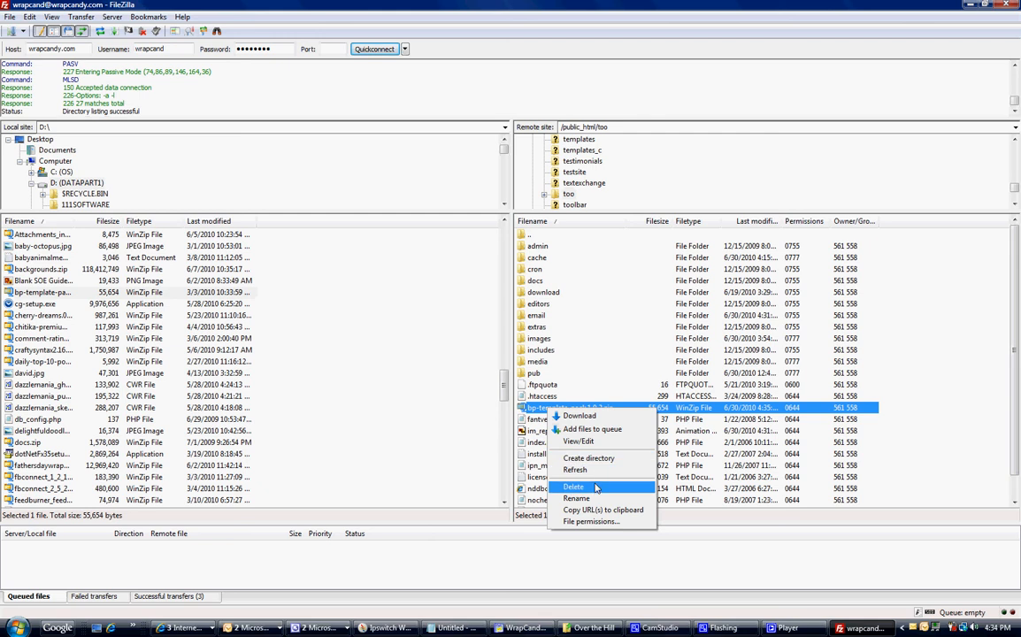
click(572, 486)
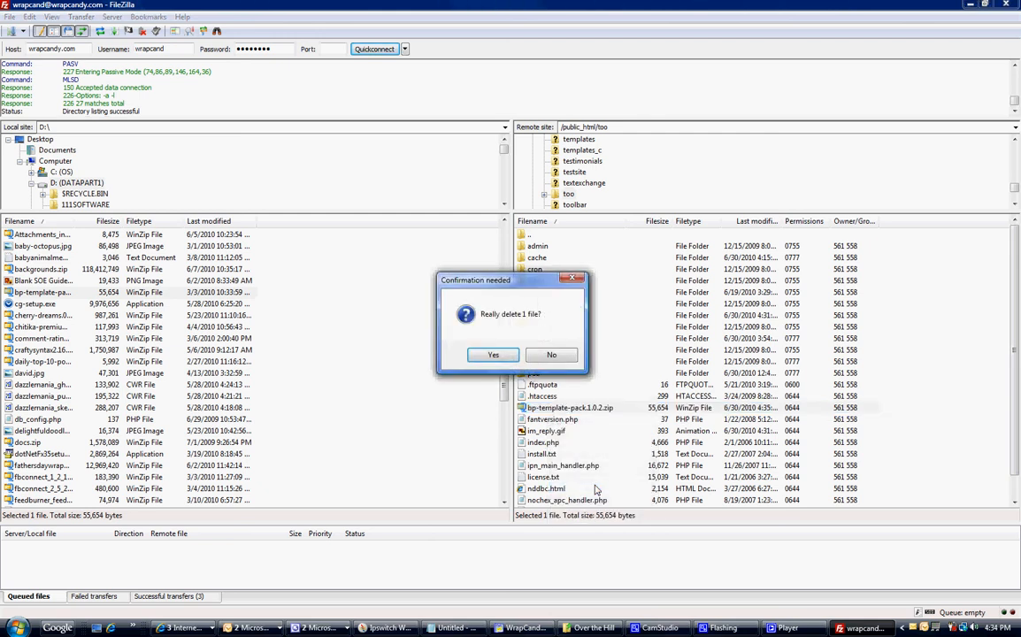
click(493, 354)
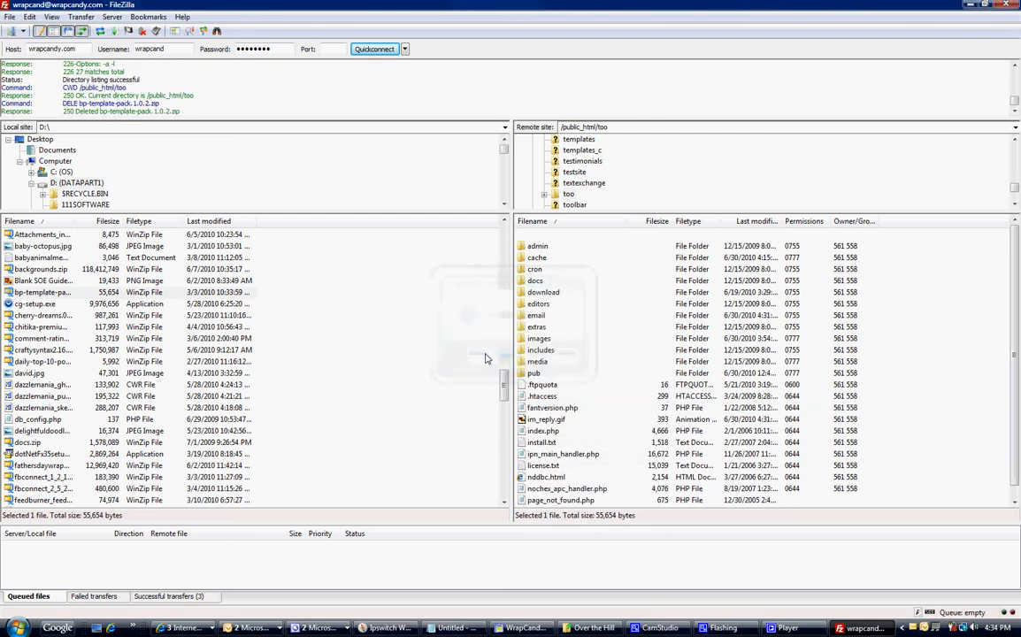